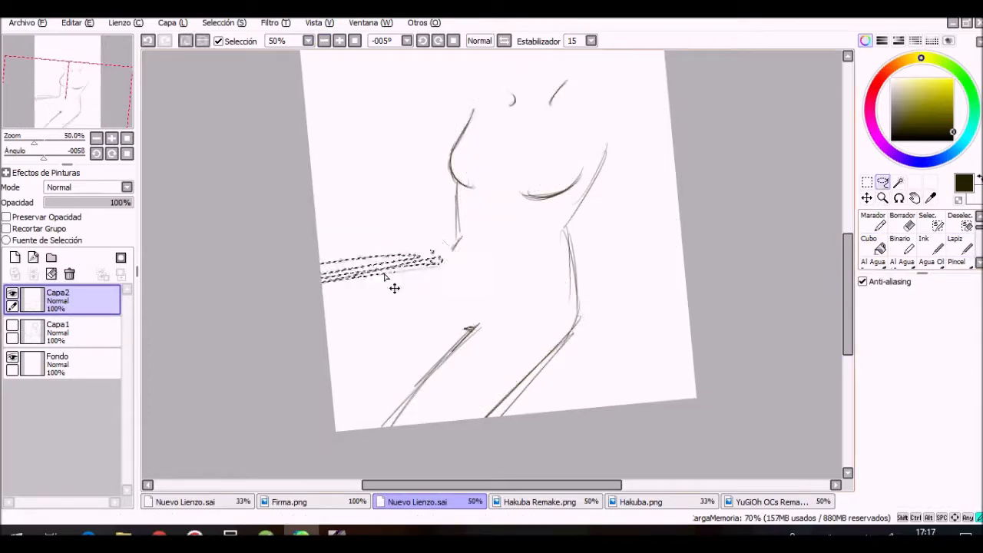
# Bring up the Hakuba Remake.png artwork of the long-haired figure on purple
pyautogui.click(954, 250)
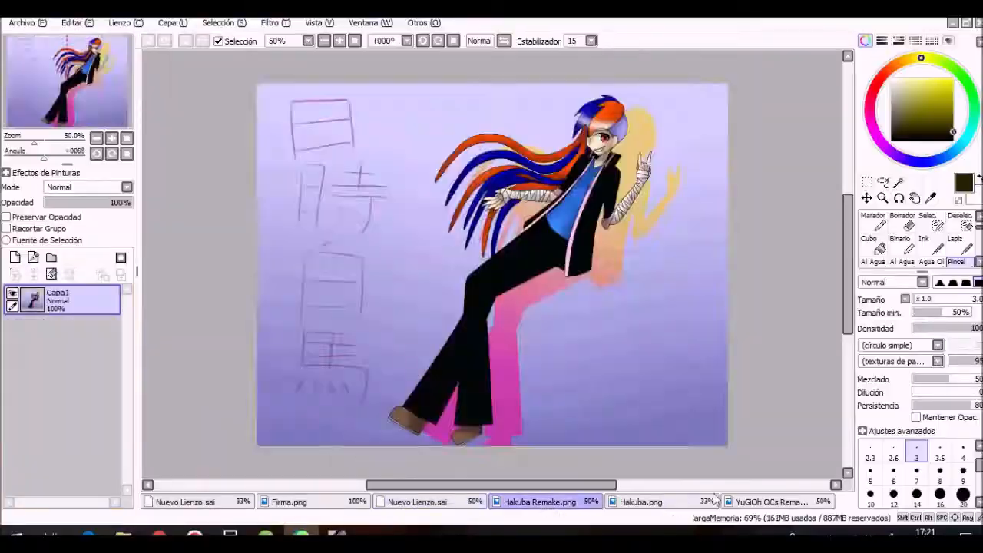
# Return to the Nuevo Lienzo.sai sketch with the bandaged raised arm and studded belt
pyautogui.click(417, 501)
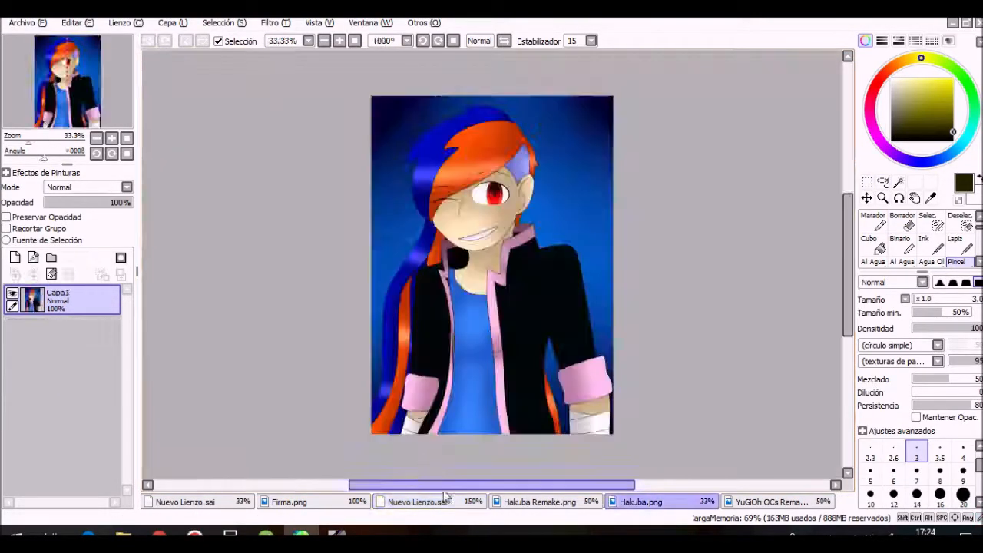
pyautogui.click(417, 502)
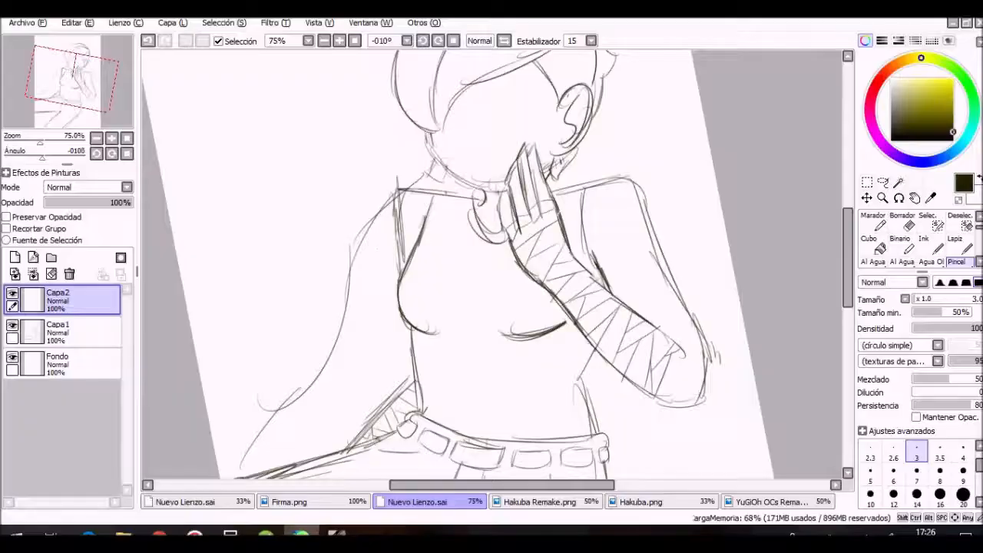
# Open the Archivo > Abrir file browser showing the YuGiOh drawings
pyautogui.click(323, 41)
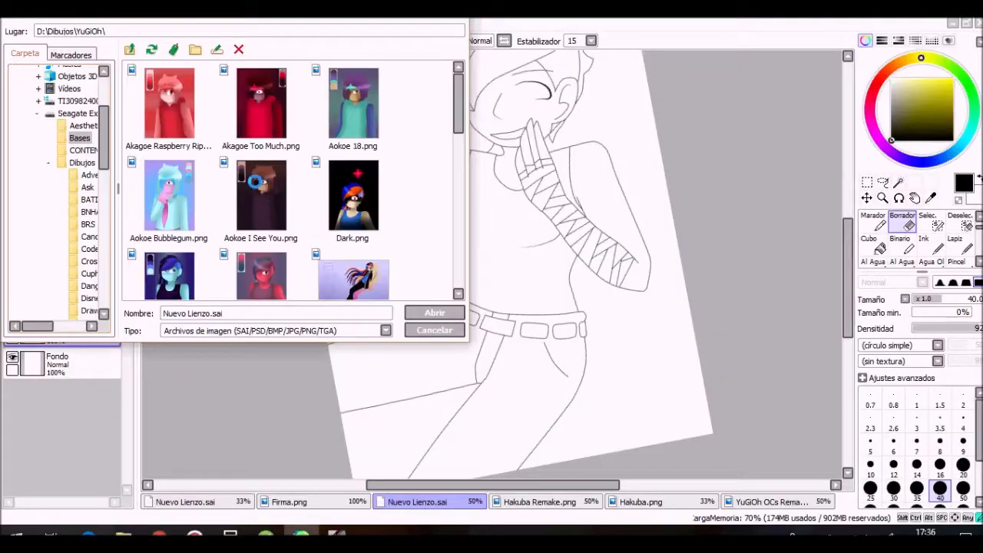
# Cancel the open dialog and show Maika's 'The Things I Deserve' video on YouTube
pyautogui.click(434, 312)
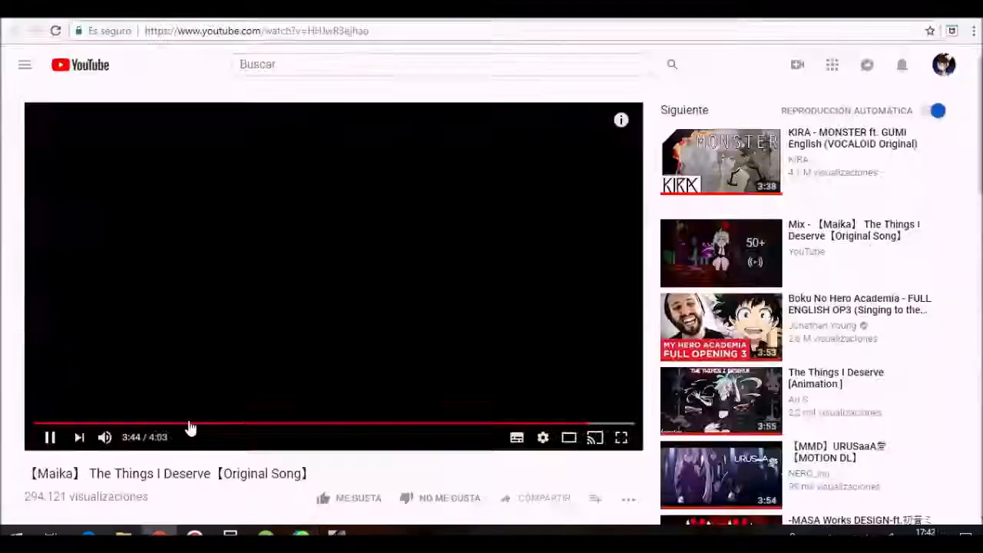
# Switch to SAI from the taskbar, showing skin, orange-blue hair and face shading
pyautogui.click(336, 532)
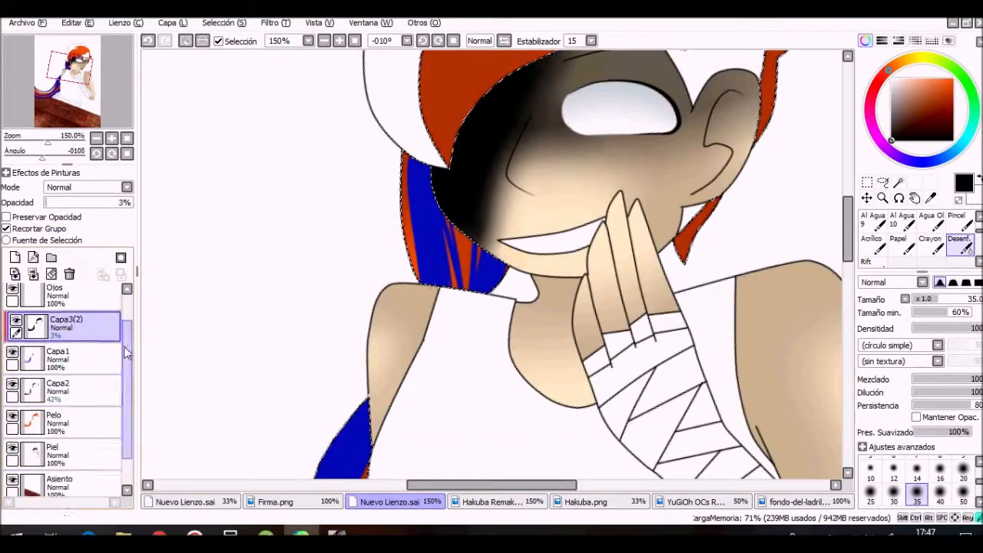
pyautogui.click(61, 390)
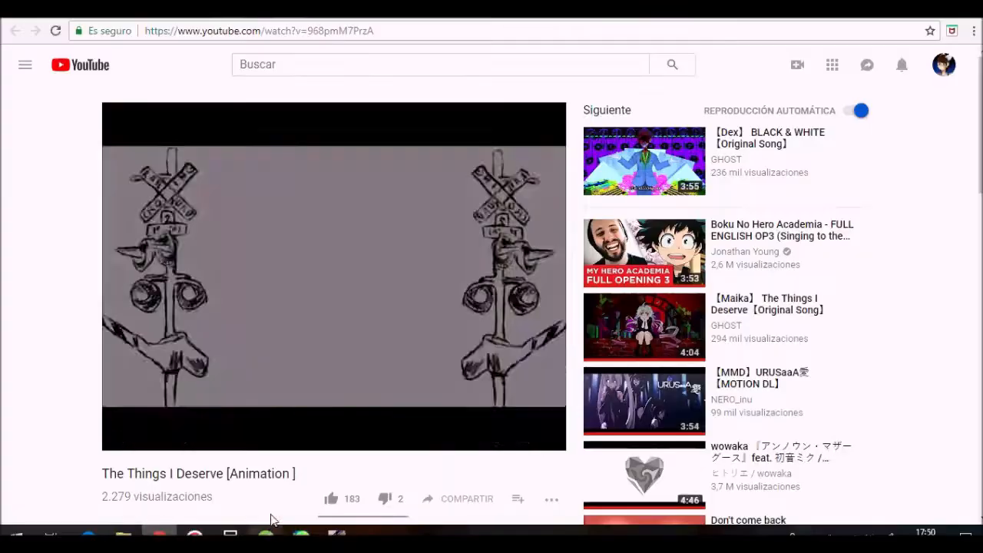
# Switch to SAI via the taskbar, showing the blue shirt, brick wall and gold buckle
pyautogui.click(336, 532)
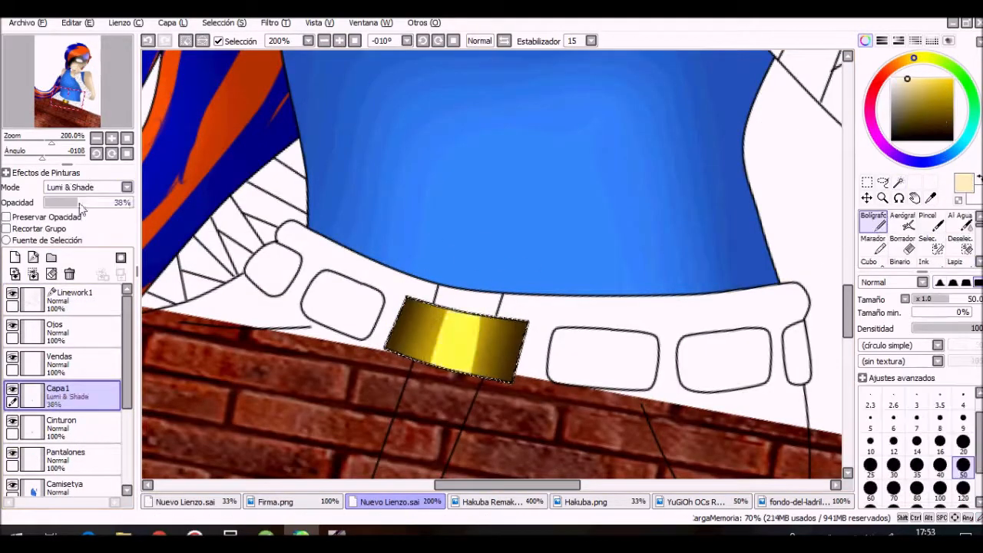
# Glance at the Hakuba.png portrait, then return to Nuevo Lienzo.sai's black pants and gold belt
pyautogui.click(585, 501)
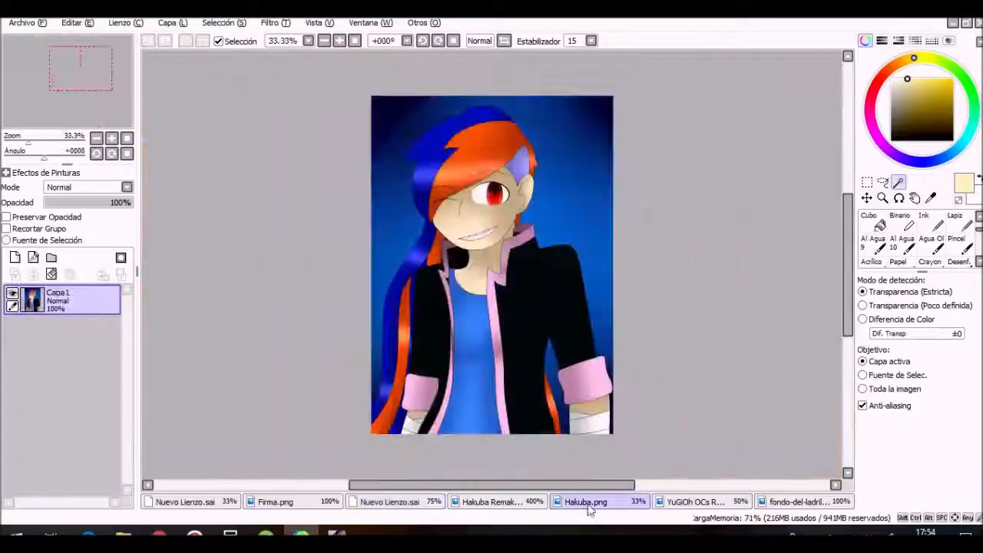
pyautogui.click(390, 502)
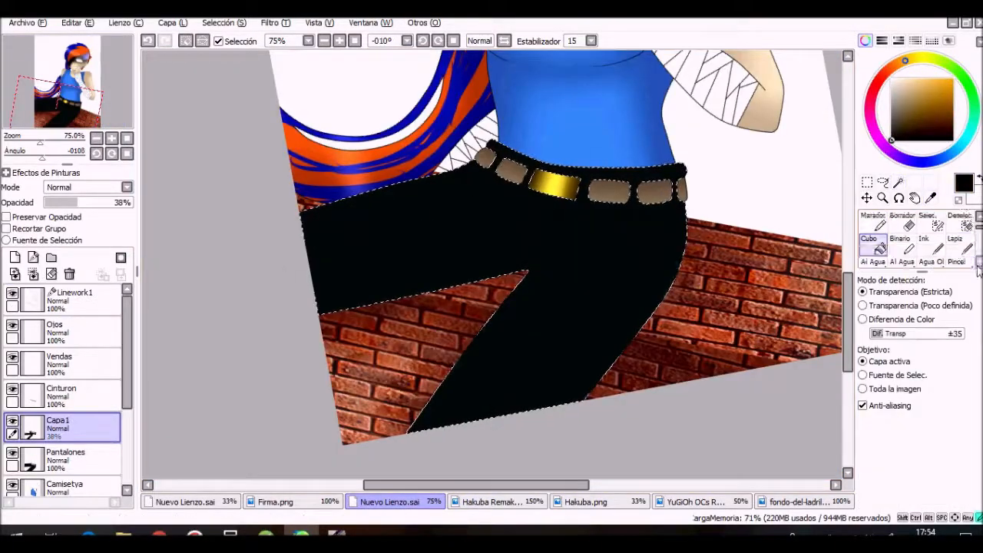
pyautogui.click(73, 299)
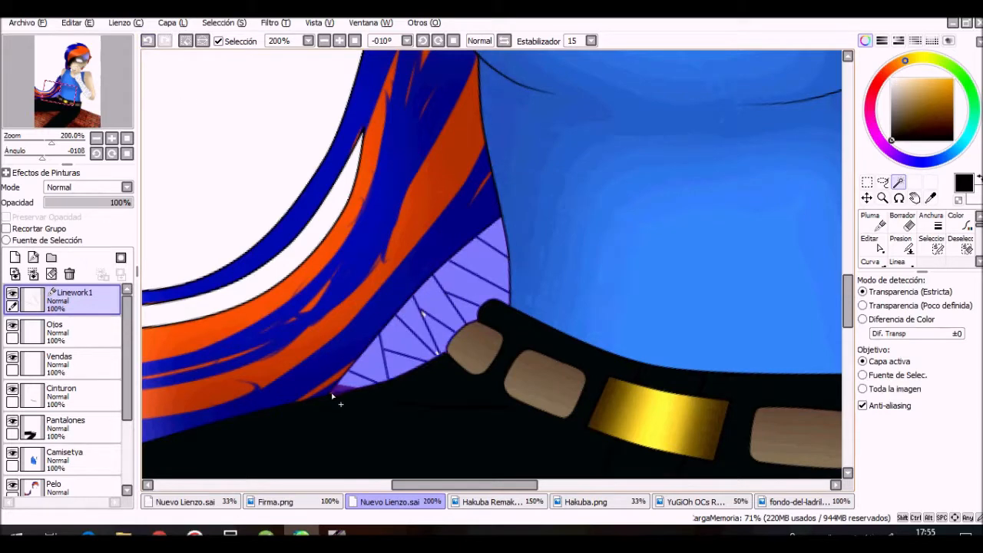